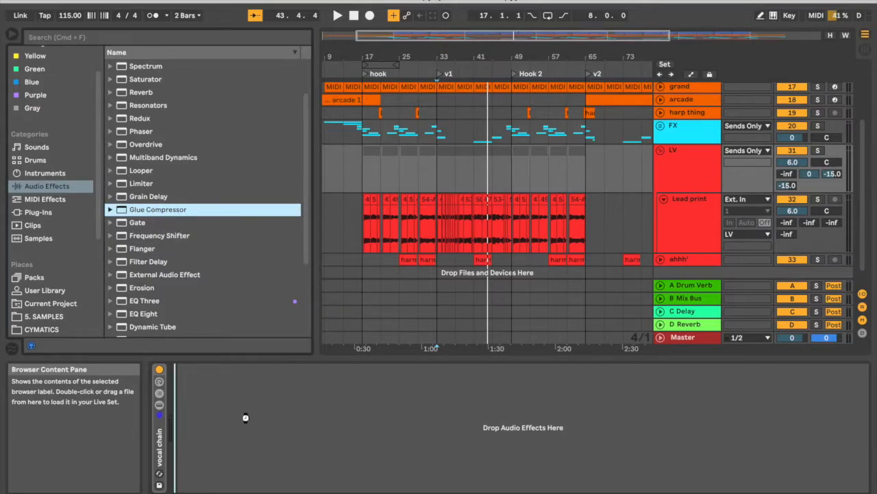
Load a Glue Compressor from the browser's Audio Effects onto the selected vocal track
double_click(157, 209)
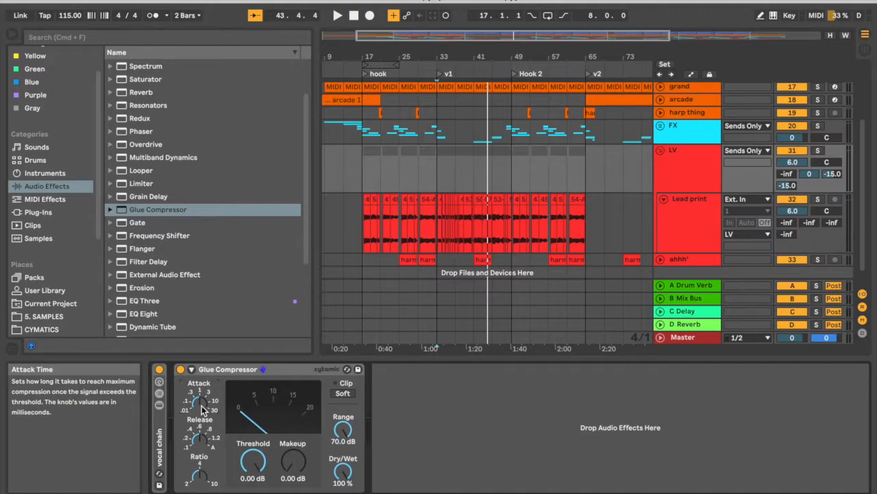
mouse_move(197, 441)
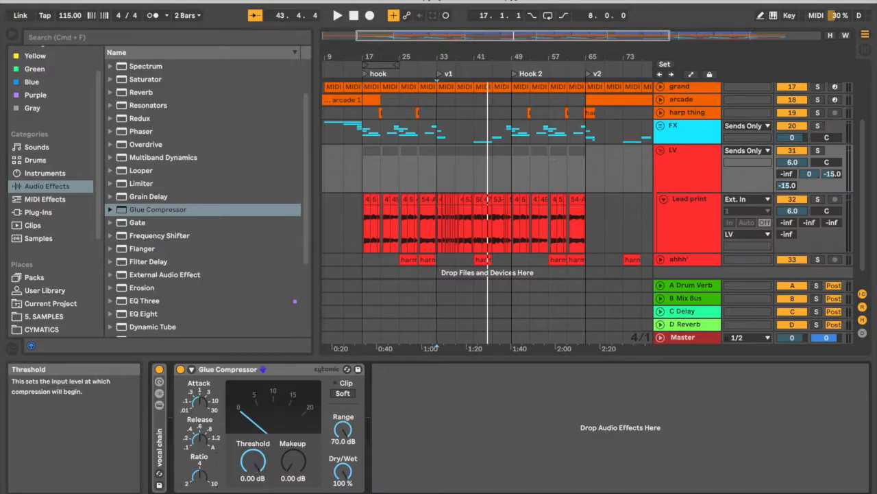
Lower the Glue Compressor's threshold to about -29.8 dB
drag(252, 466, 252, 480)
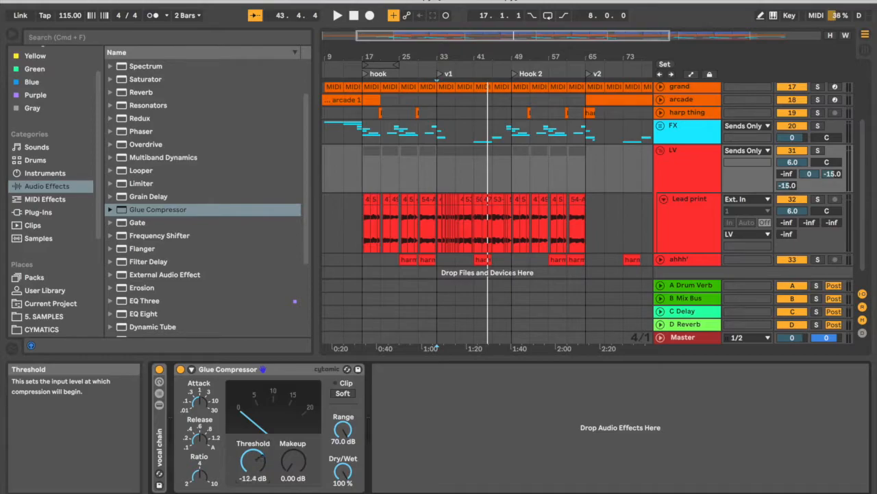
drag(254, 467, 258, 477)
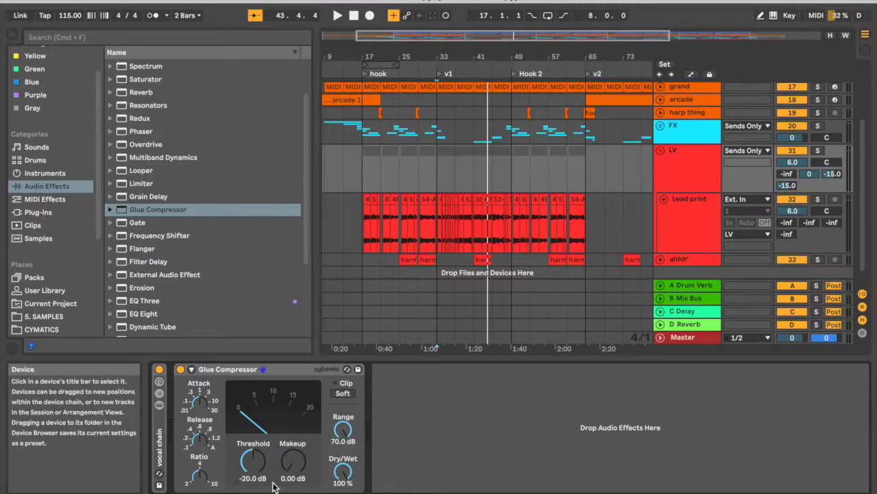
drag(253, 464, 252, 480)
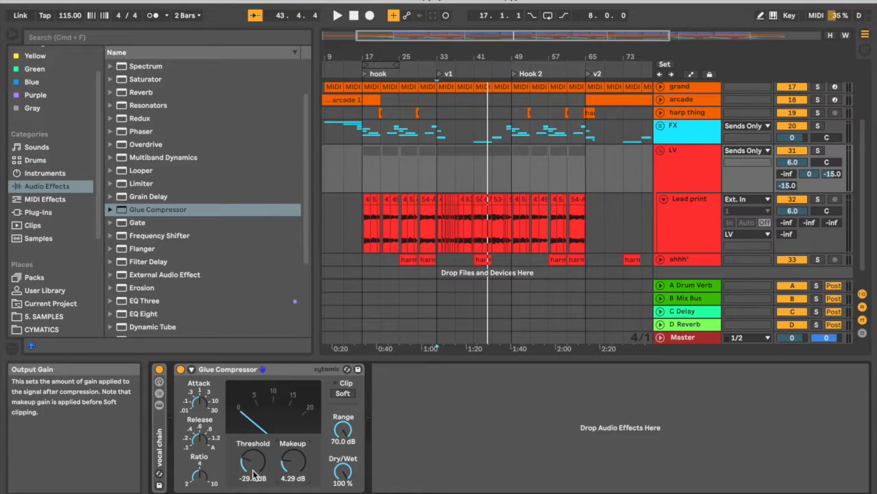
mouse_move(253, 463)
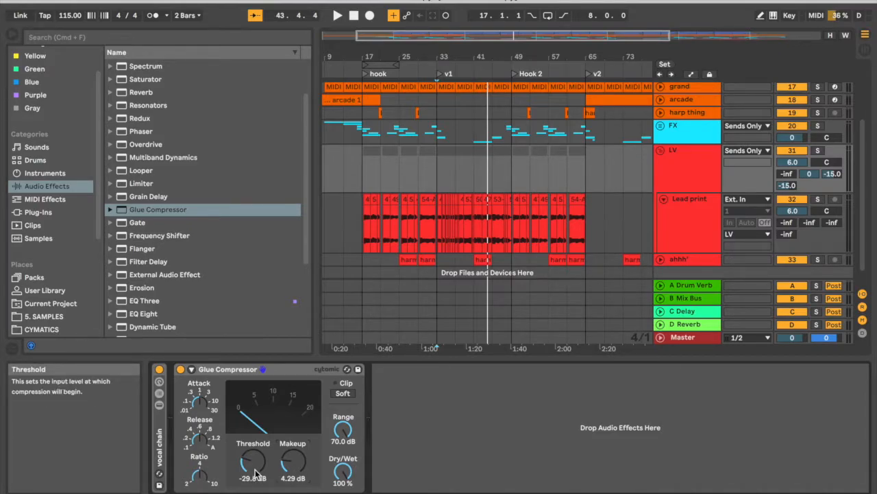
Raise the makeup gain, overshooting past 7 dB, then settle it near 6 dB
drag(293, 469, 293, 453)
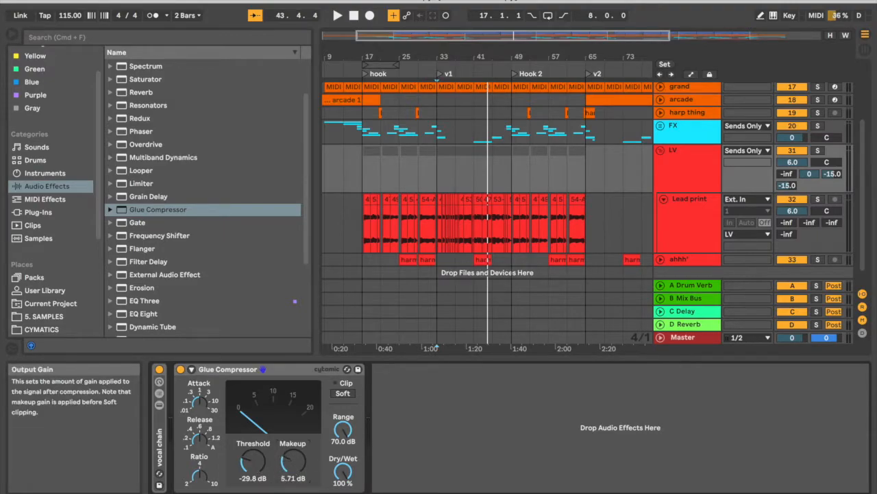
drag(292, 469, 292, 453)
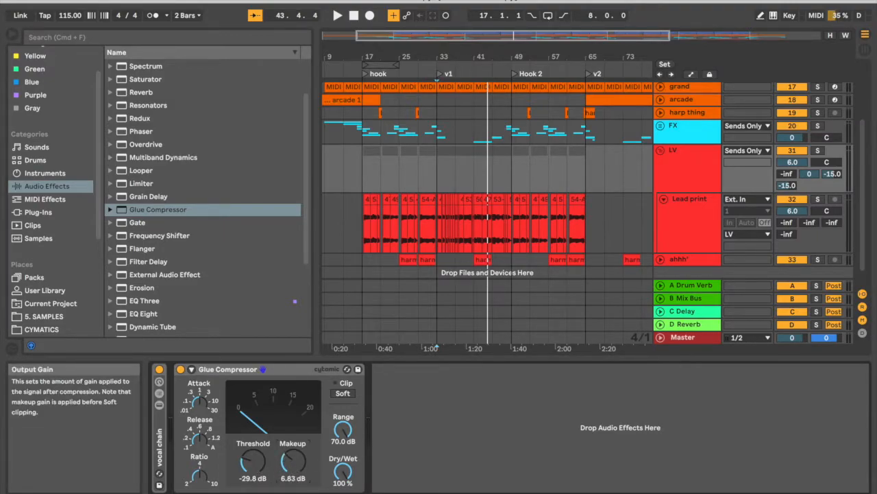
drag(294, 469, 294, 459)
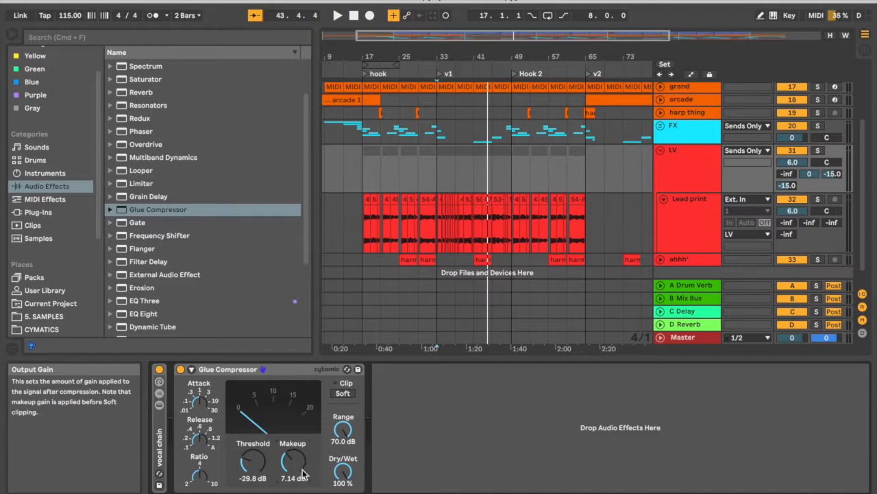
drag(293, 466, 293, 477)
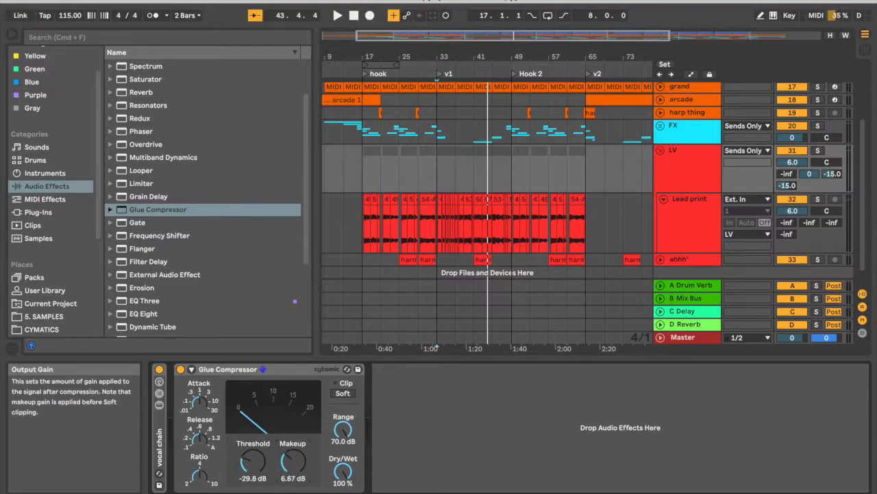
drag(291, 463, 293, 473)
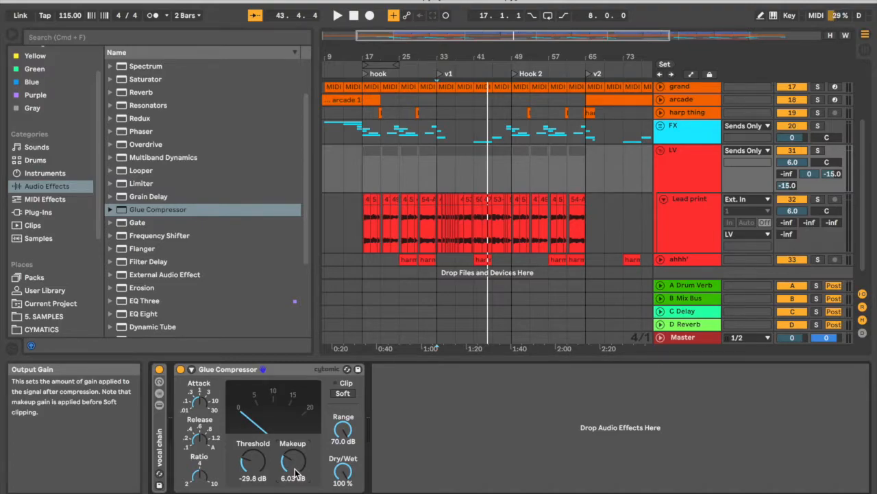
mouse_move(350, 189)
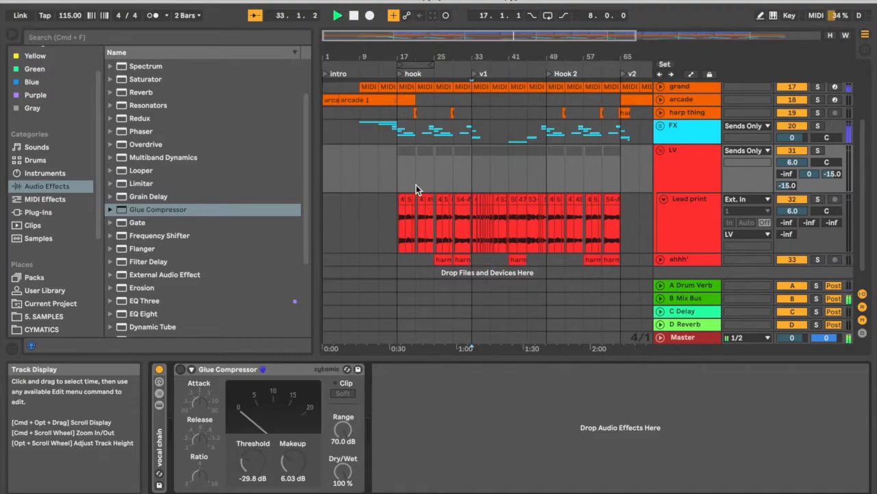
Set the playback position near the hook to audition the vocal with the compressor bypassed
click(338, 15)
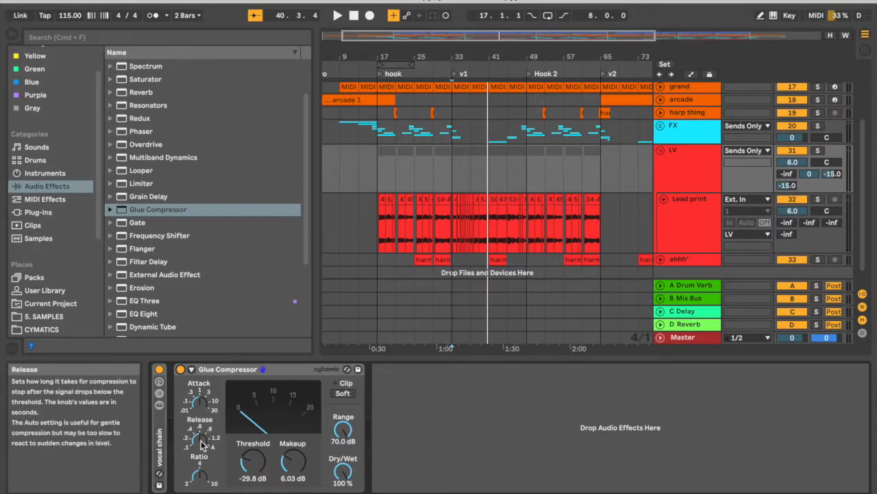
mouse_move(201, 400)
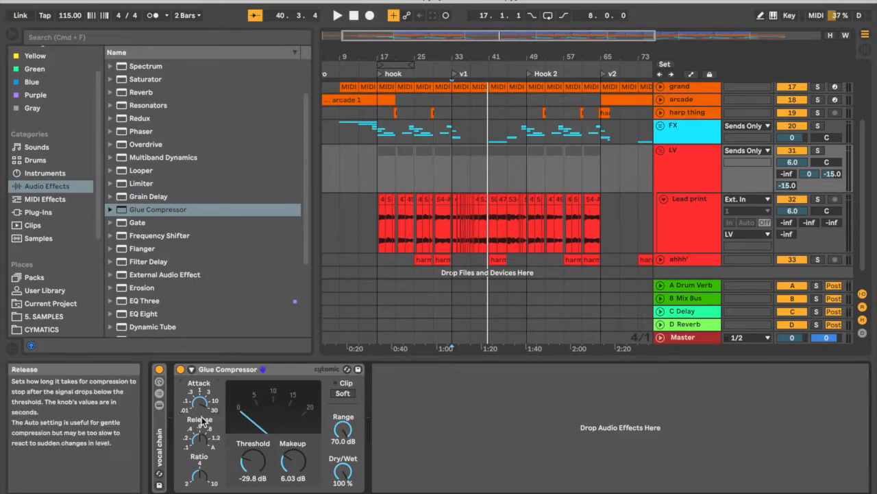
mouse_move(195, 398)
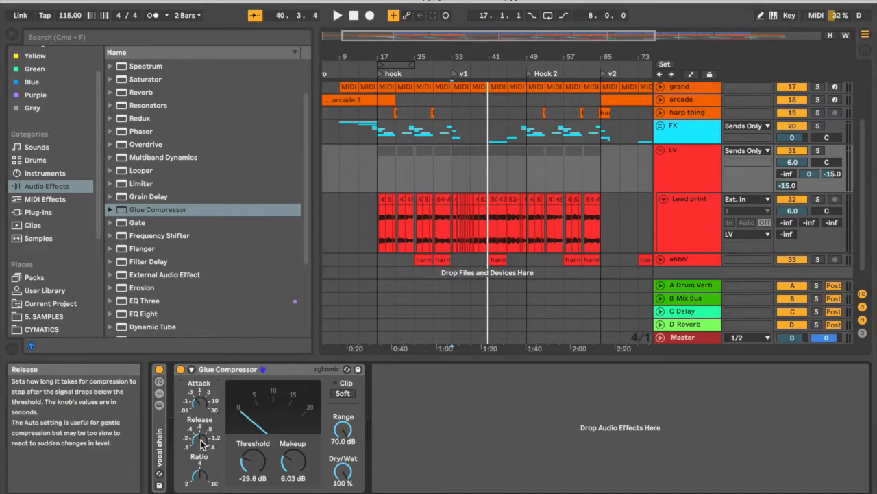
mouse_move(200, 442)
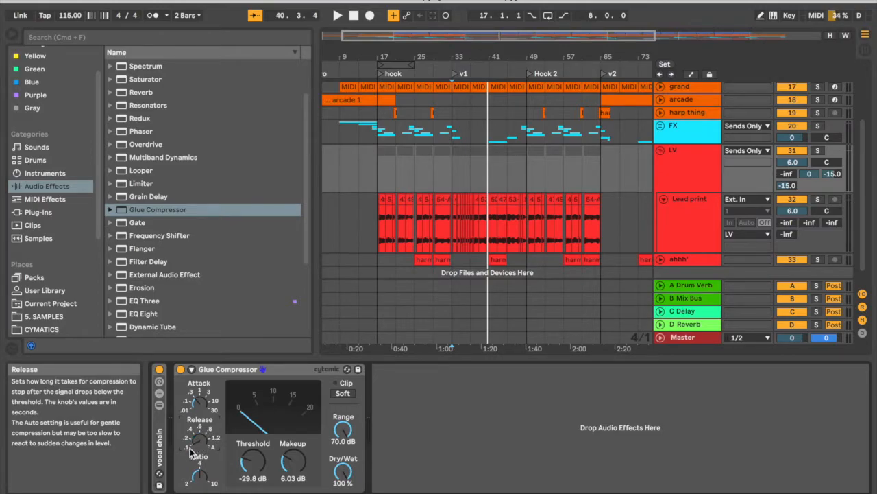
drag(192, 445, 212, 439)
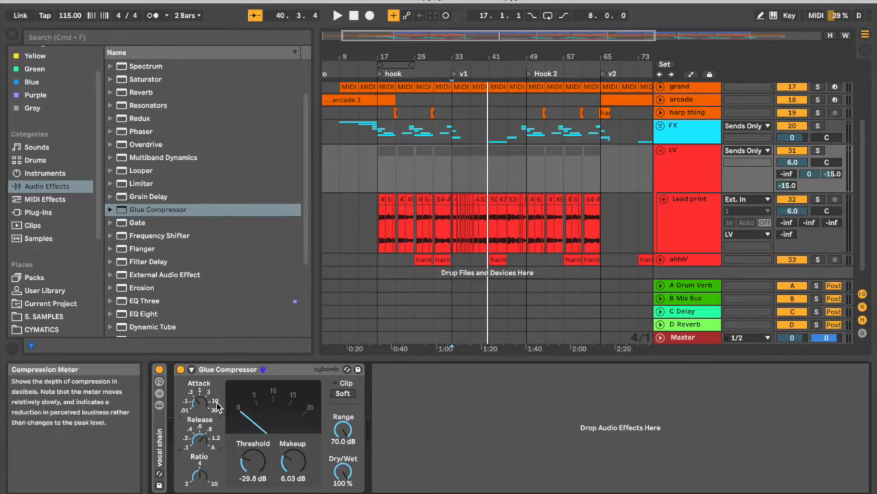
mouse_move(198, 404)
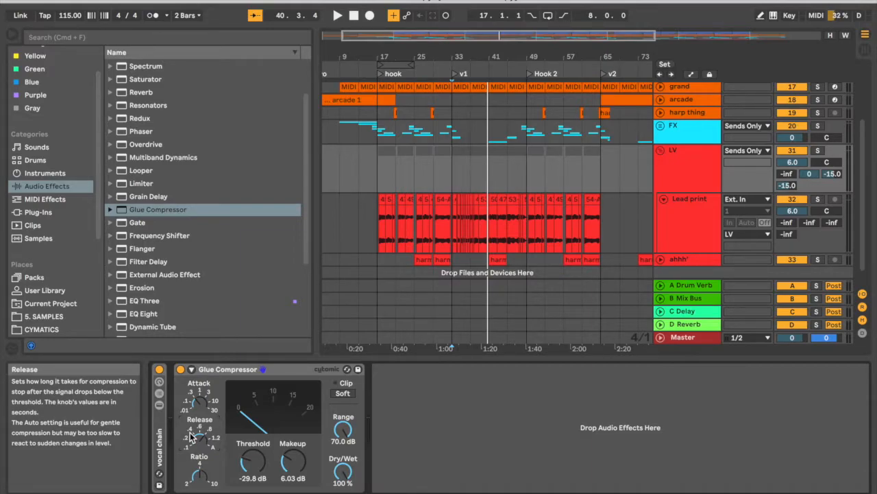
mouse_move(199, 478)
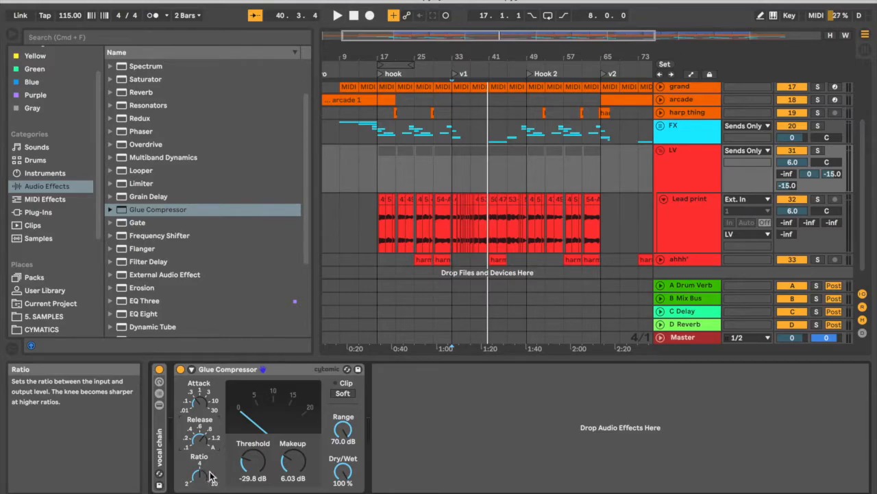
Bring the makeup gain back to 0 dB and sweep the threshold up toward -1.6 dB
drag(292, 471, 292, 480)
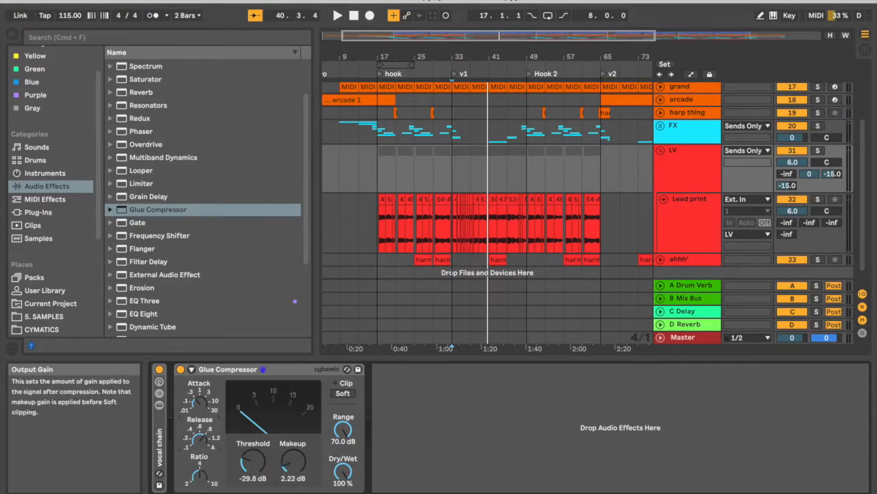
drag(252, 466, 252, 477)
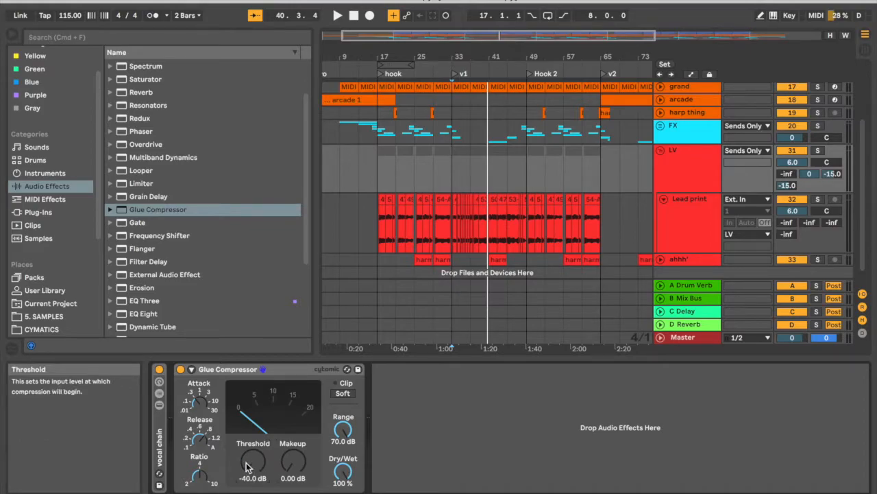
mouse_move(450, 157)
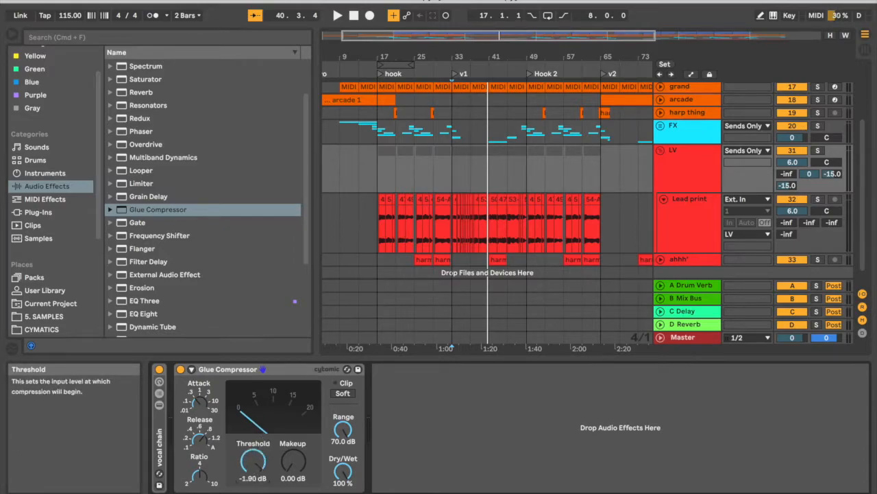
drag(252, 463, 252, 449)
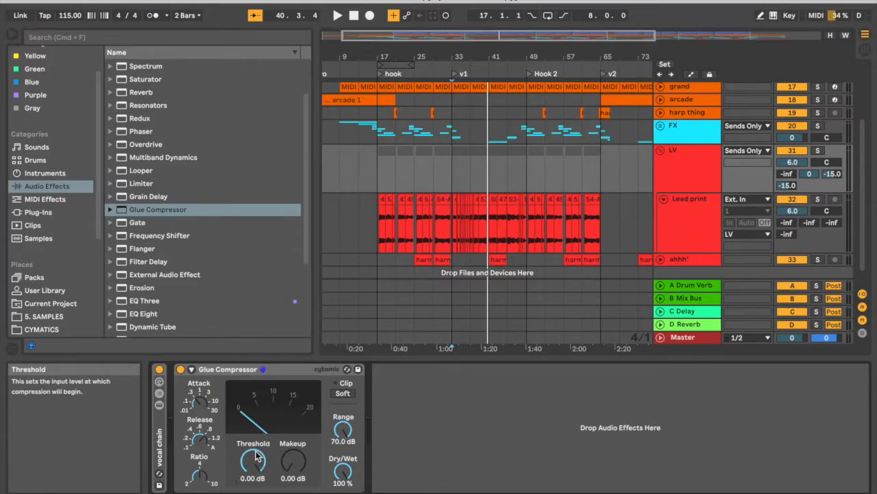
mouse_move(247, 411)
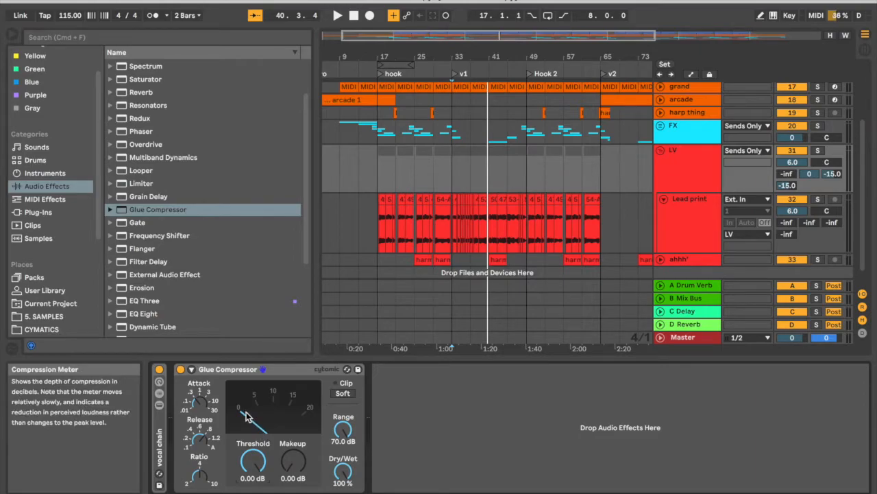
mouse_move(248, 422)
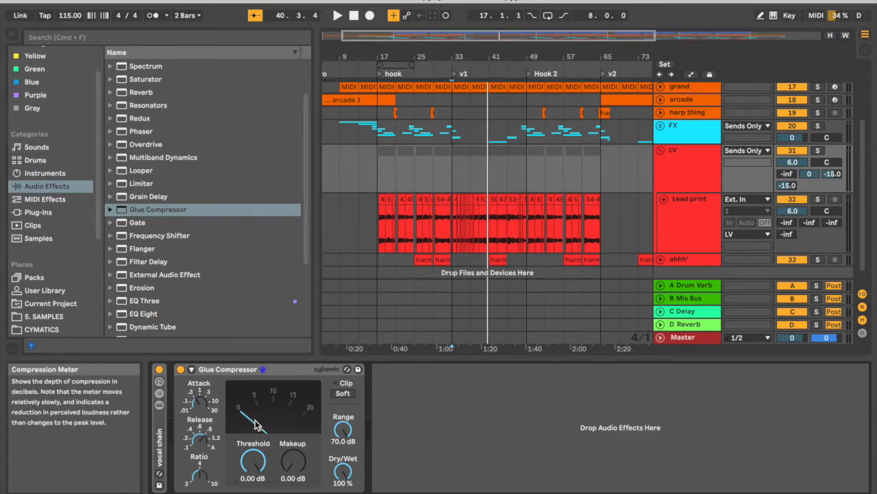
mouse_move(240, 411)
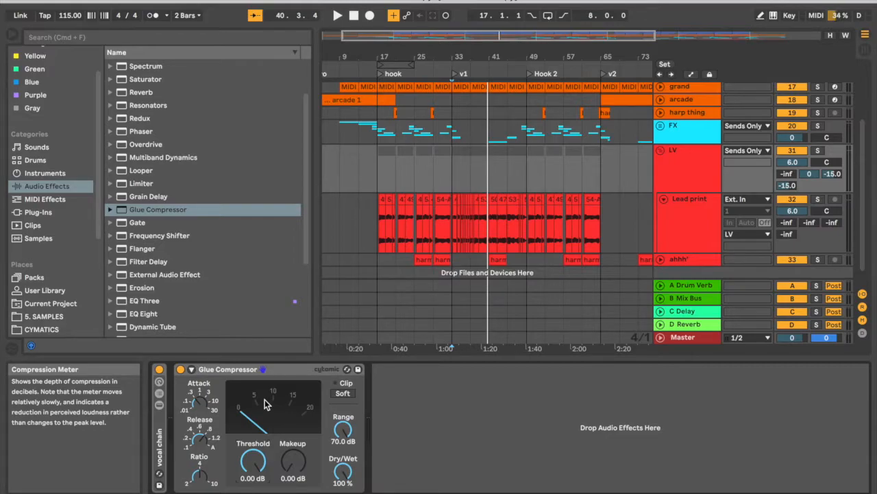
Start playback and lower the threshold to about -20.3 dB with makeup at 5 dB
click(337, 15)
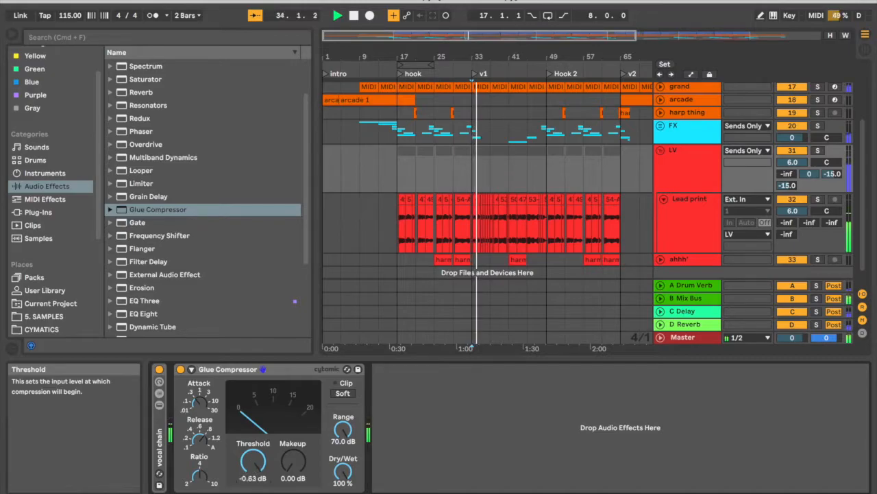
drag(254, 463, 254, 480)
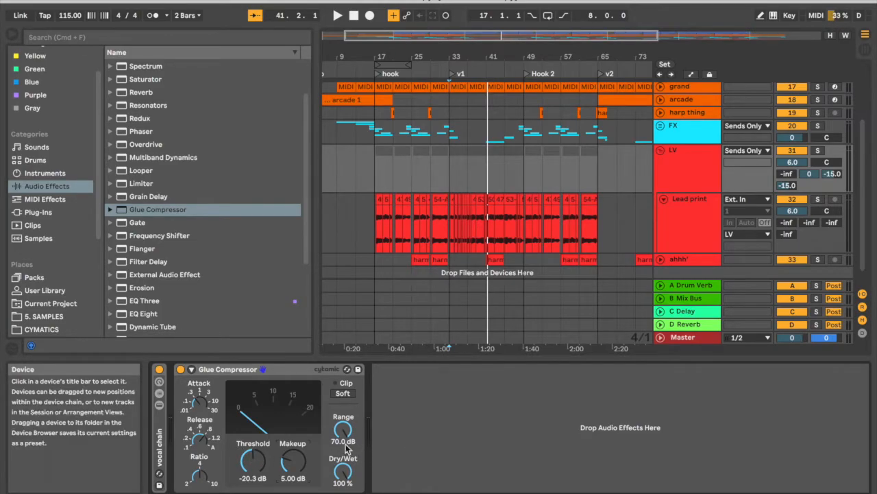
Play the song to hear the -20.3 dB threshold setting, then bypass the compressor
click(337, 16)
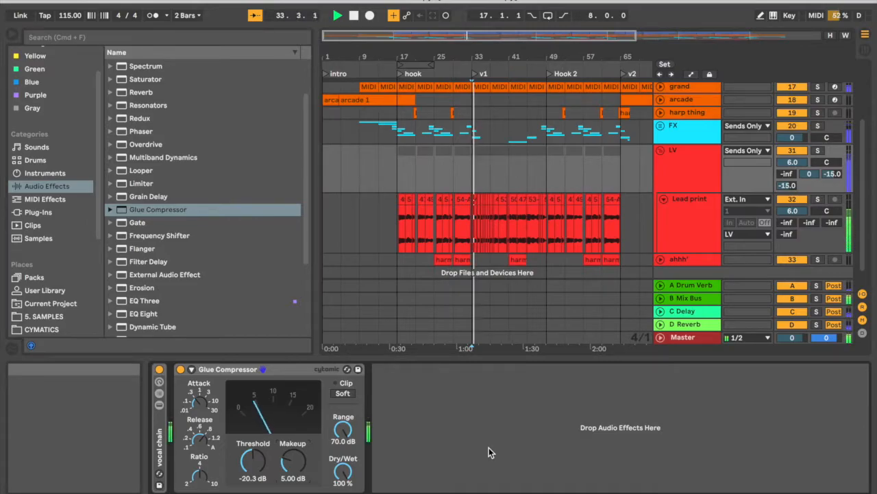
mouse_move(292, 469)
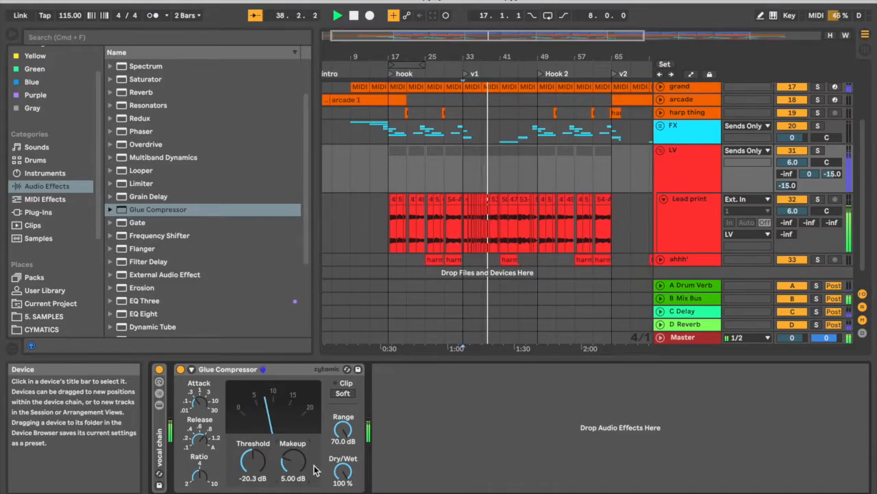
mouse_move(252, 464)
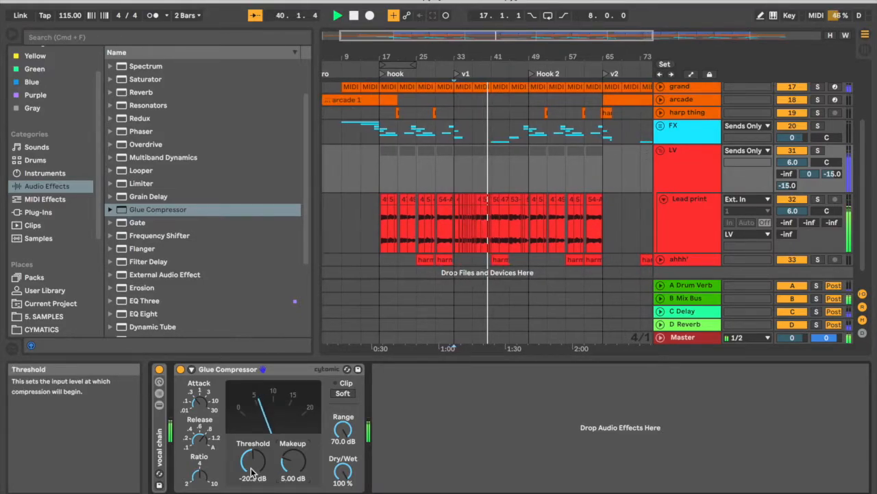
drag(254, 464, 263, 456)
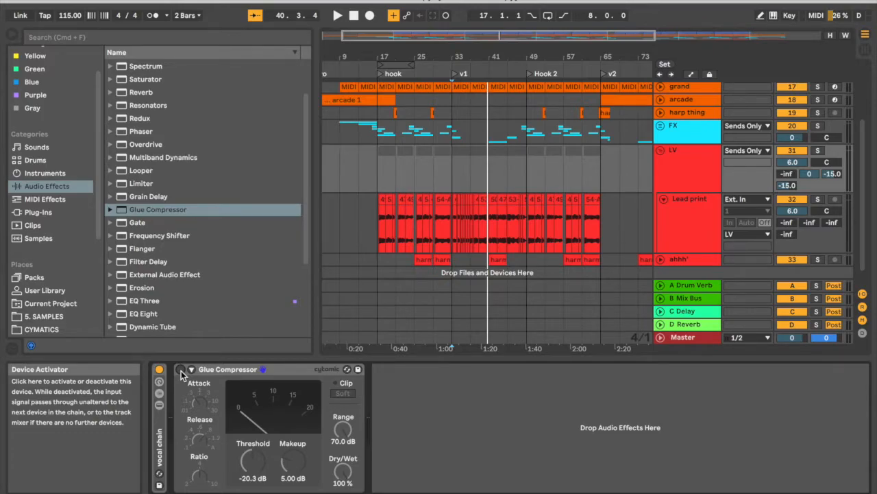
Audition the vocal bypassed, then switch the Glue Compressor back on
click(337, 15)
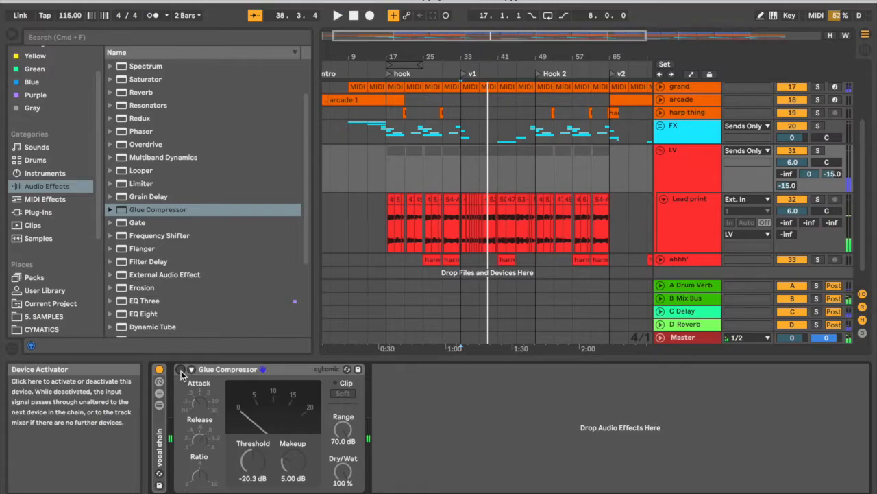
click(337, 15)
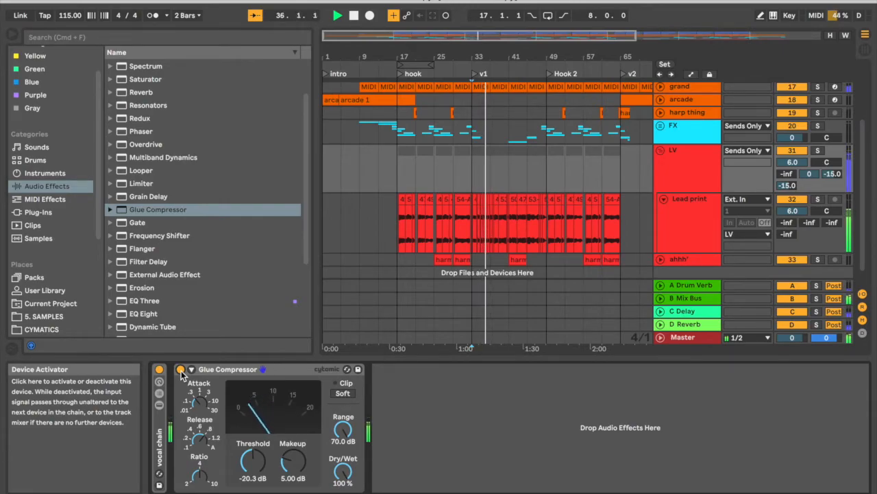
click(337, 15)
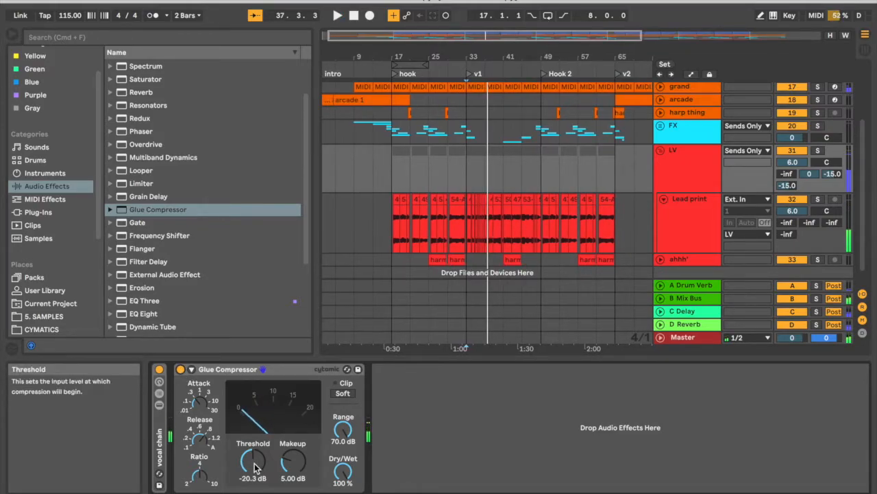
Settle the threshold at -22.5 dB and the makeup gain at 6 dB
drag(252, 464, 250, 469)
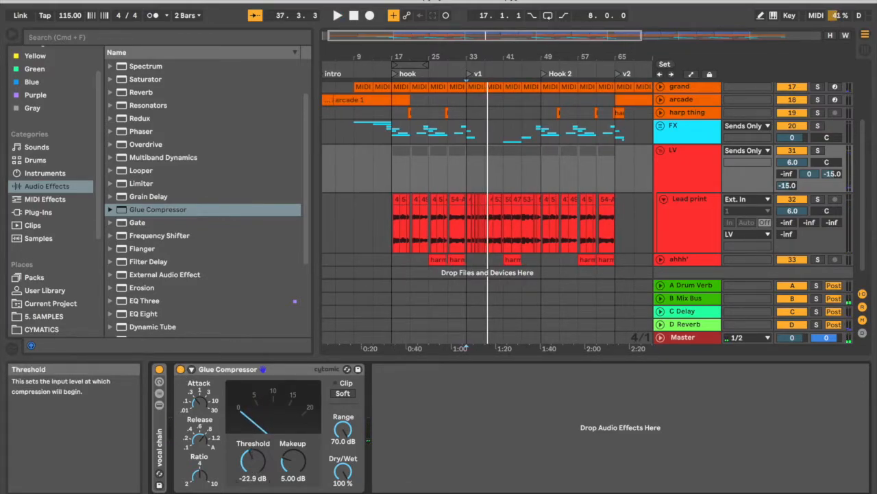
drag(294, 466, 295, 459)
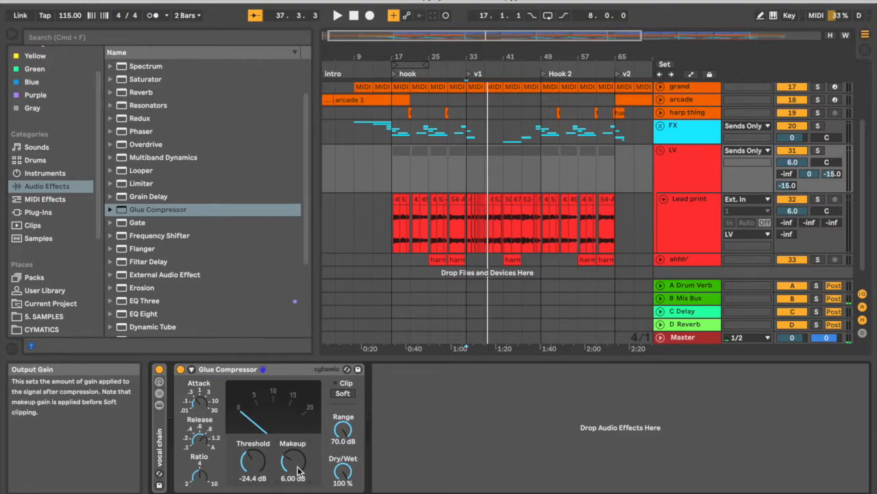
drag(252, 463, 253, 469)
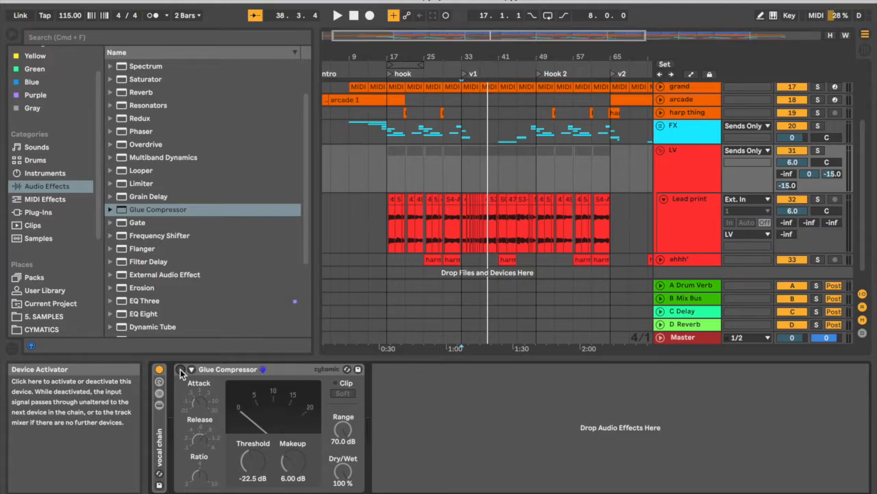
Toggle the compressor on and off to A/B the -22.5 dB, 6 dB setting
click(337, 15)
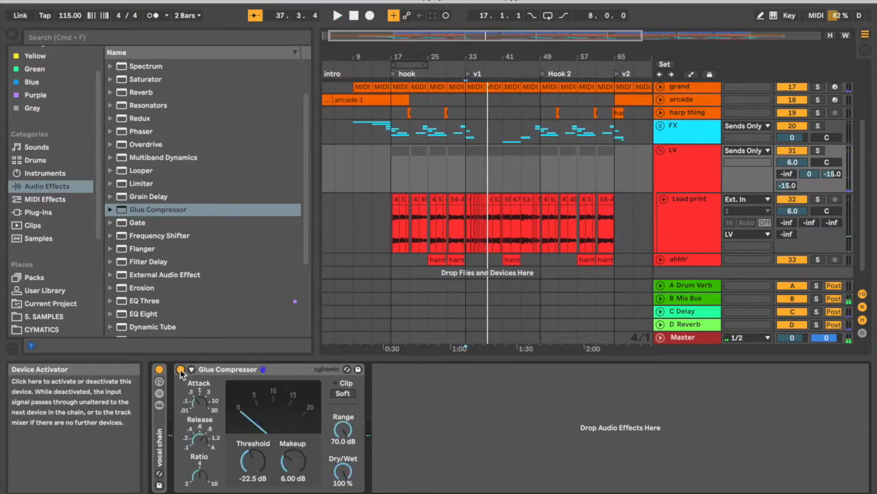
click(337, 15)
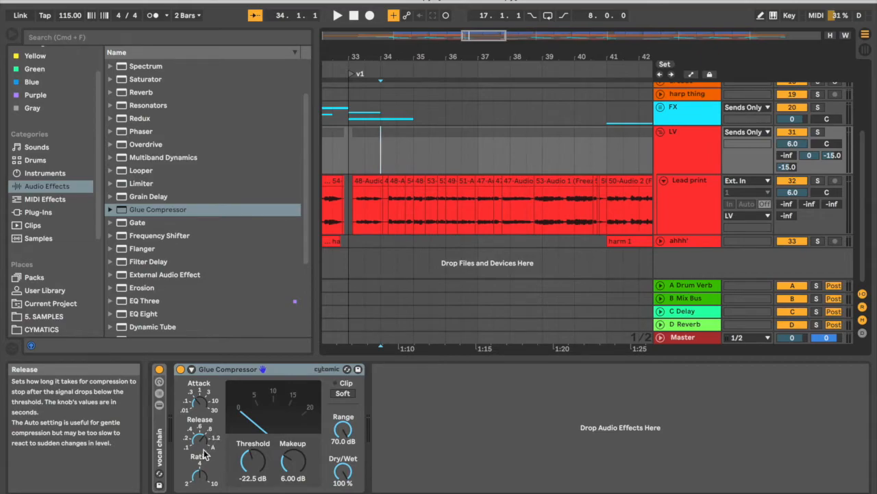
mouse_move(198, 477)
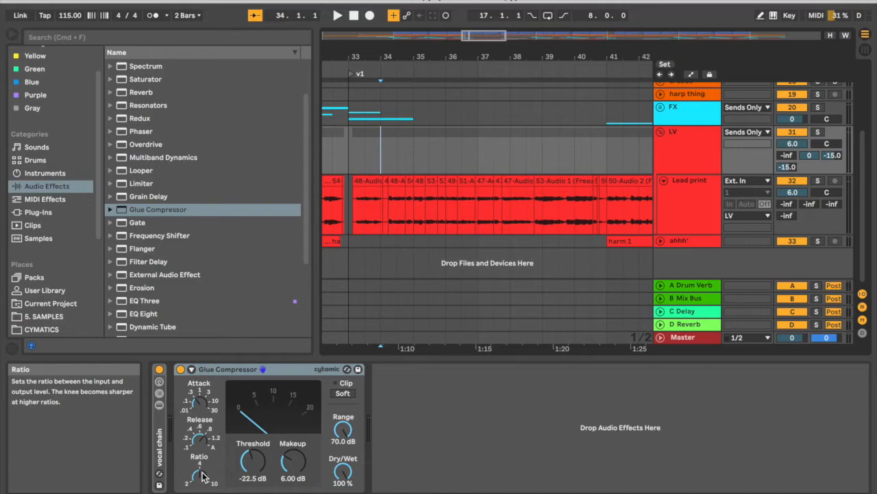
mouse_move(253, 460)
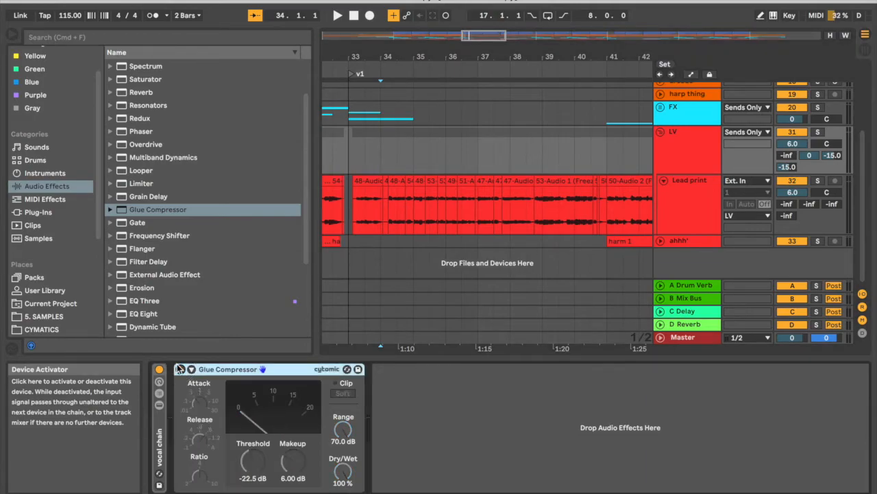
Re-enable the Glue Compressor and play the vocal with it active
click(337, 15)
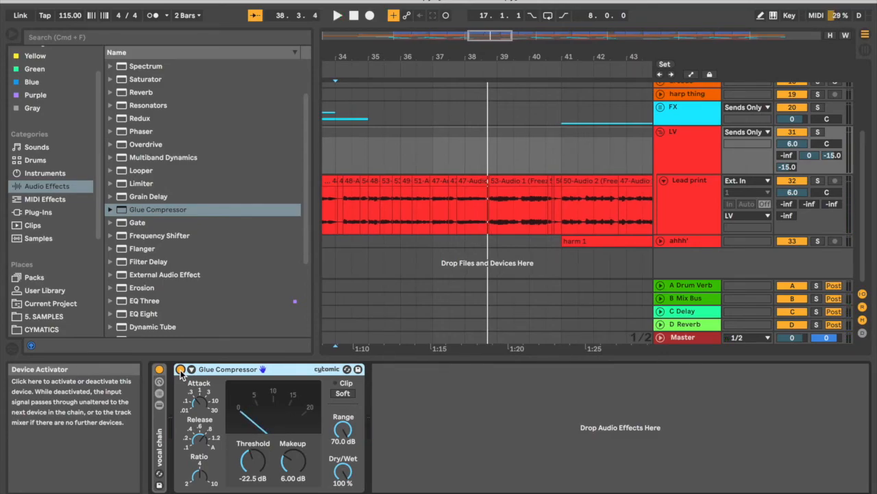
mouse_move(401, 62)
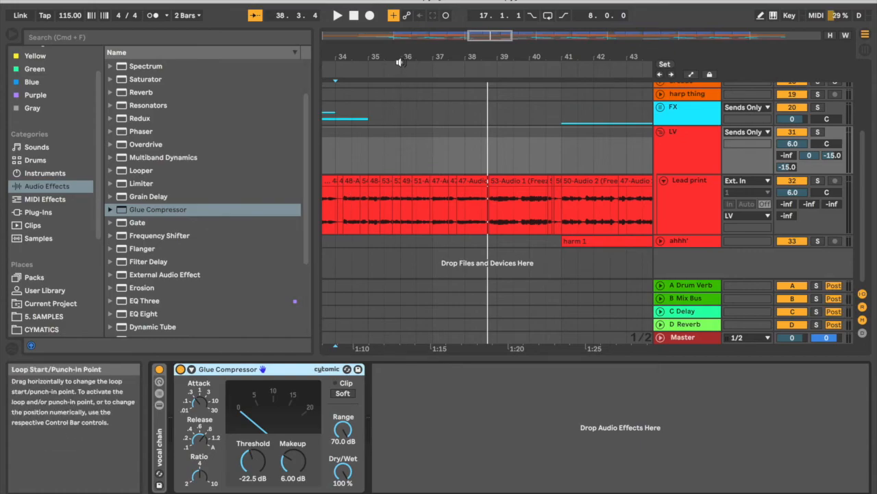